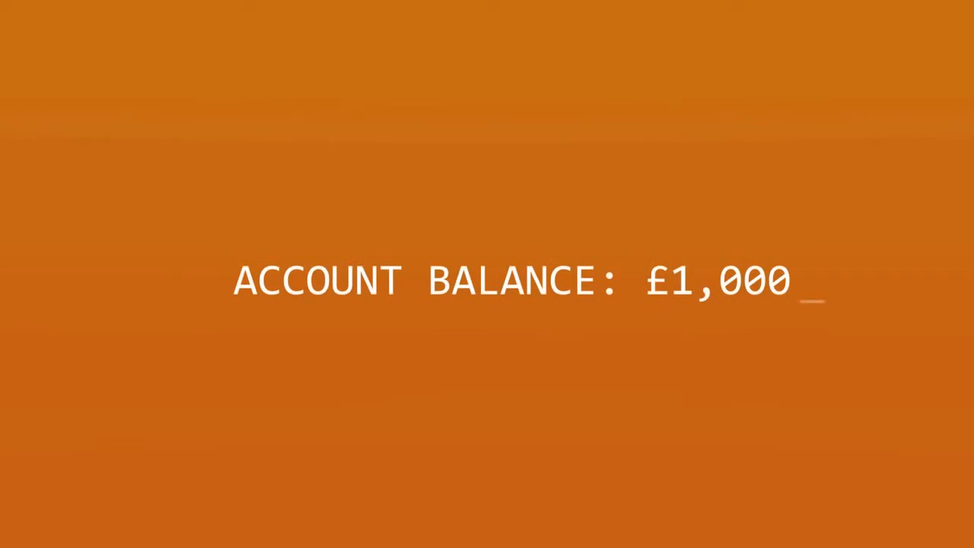
type("?")
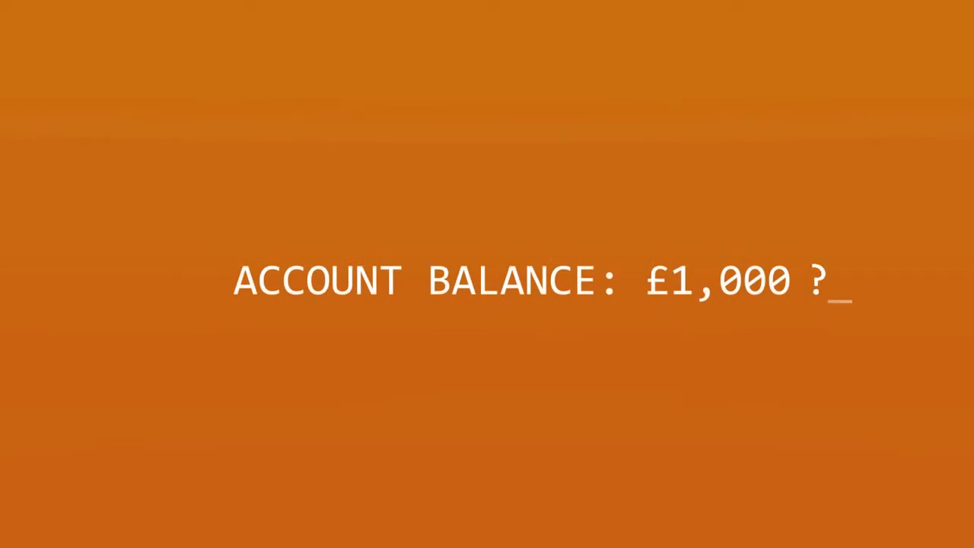